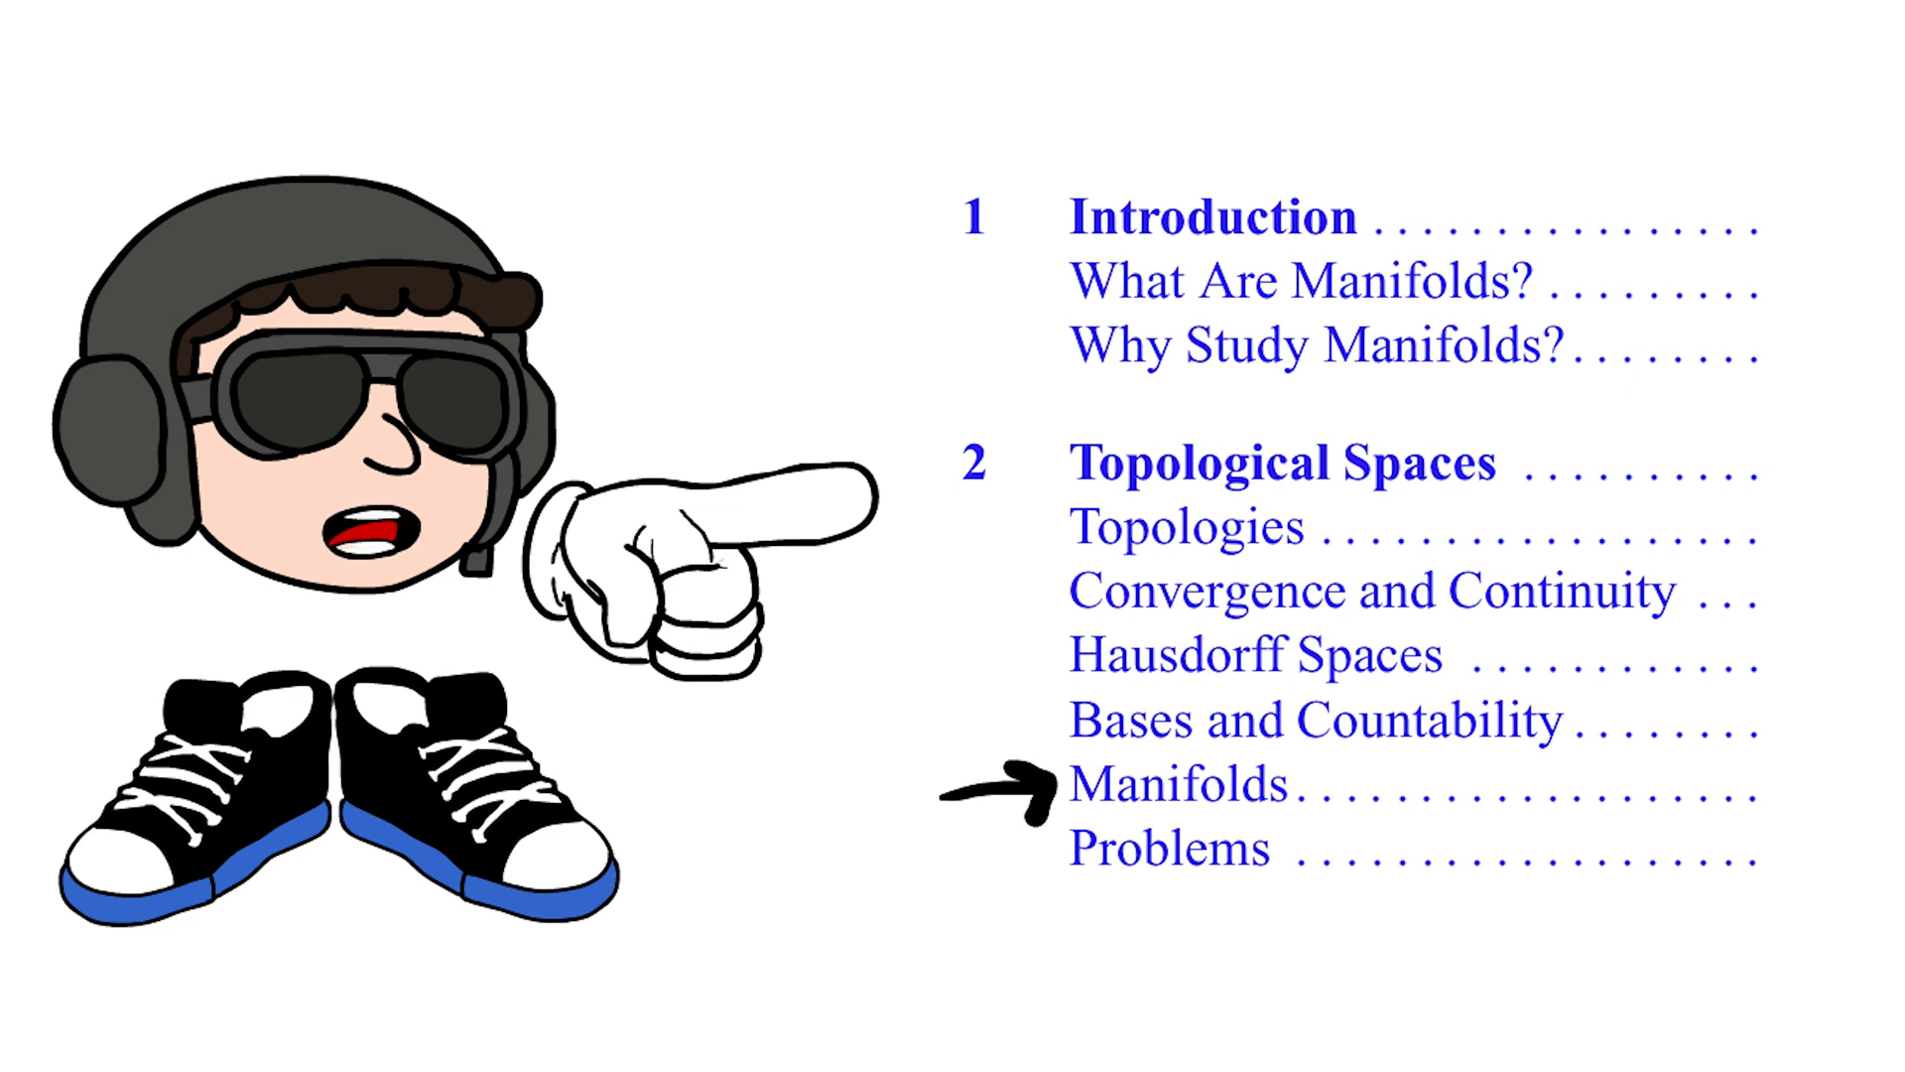
key(right)
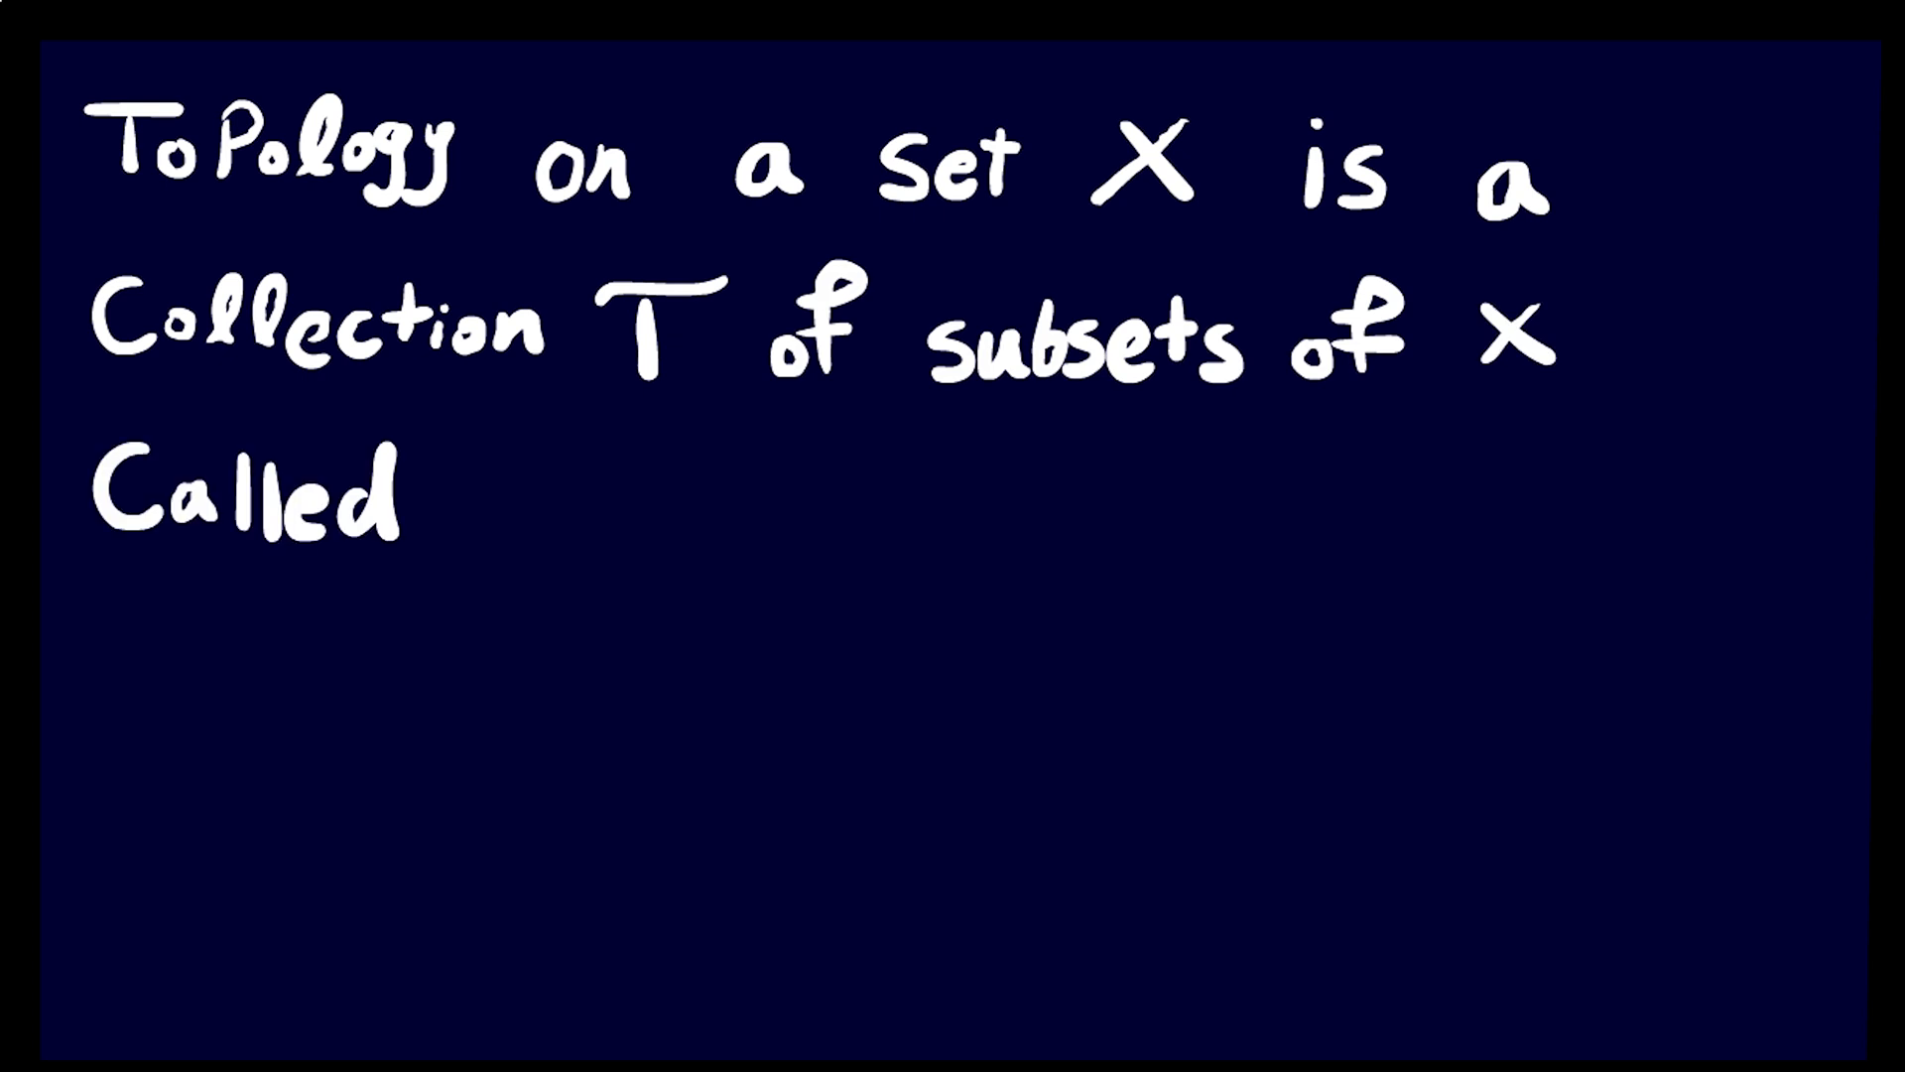
text(open sets. s.t:)
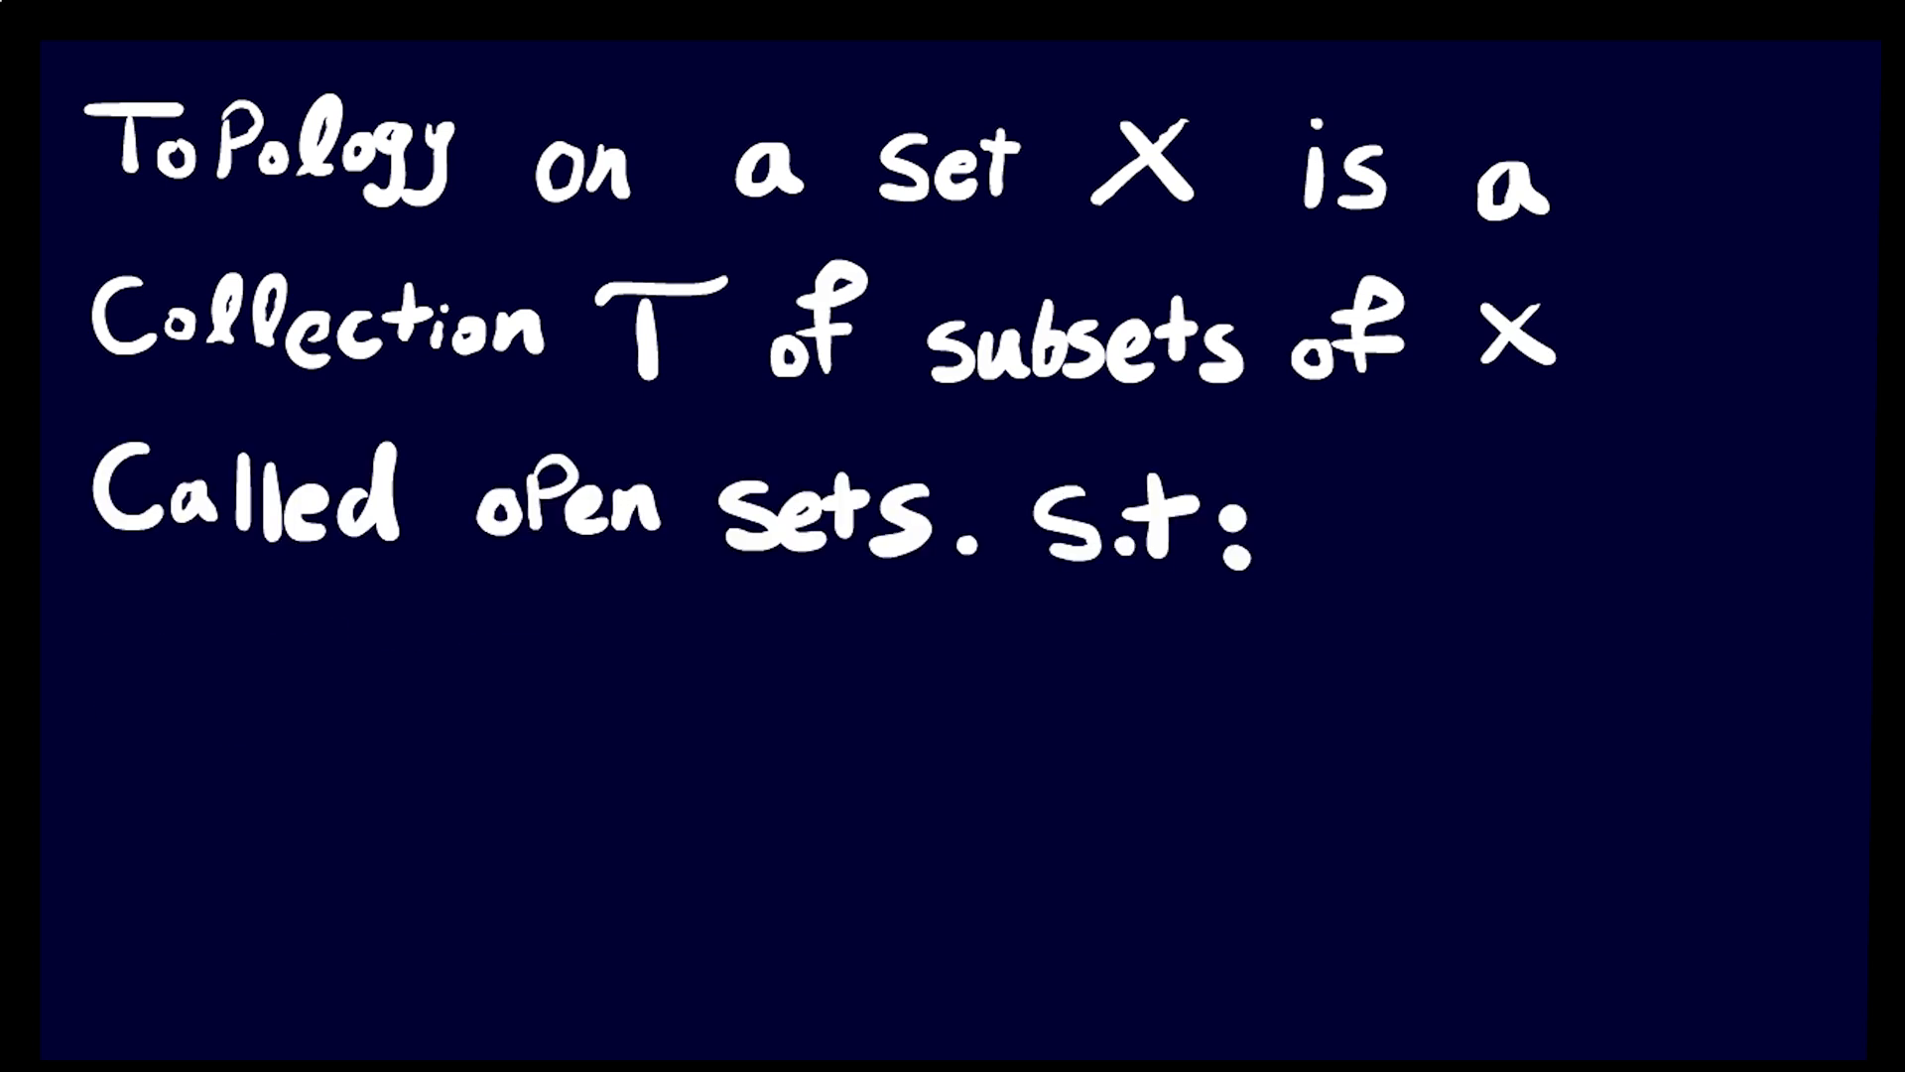